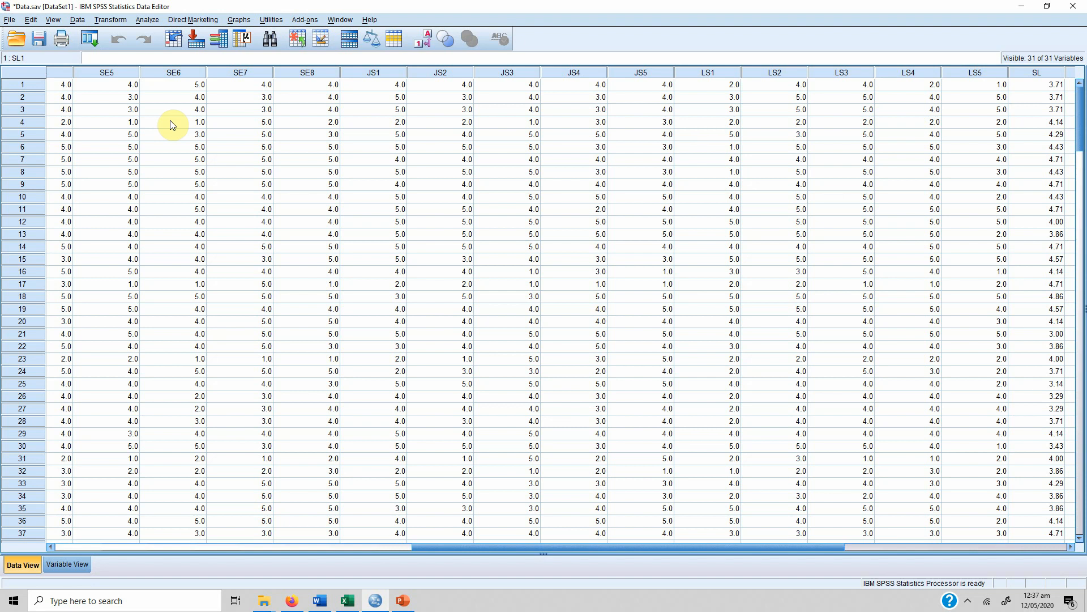
mouse_move(171, 119)
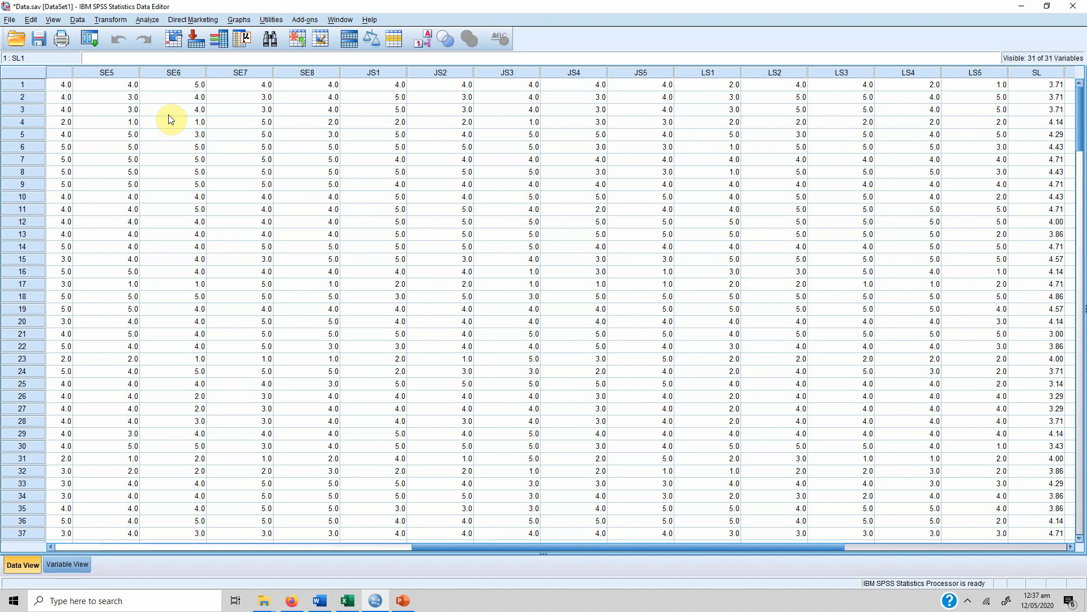
mouse_move(153, 84)
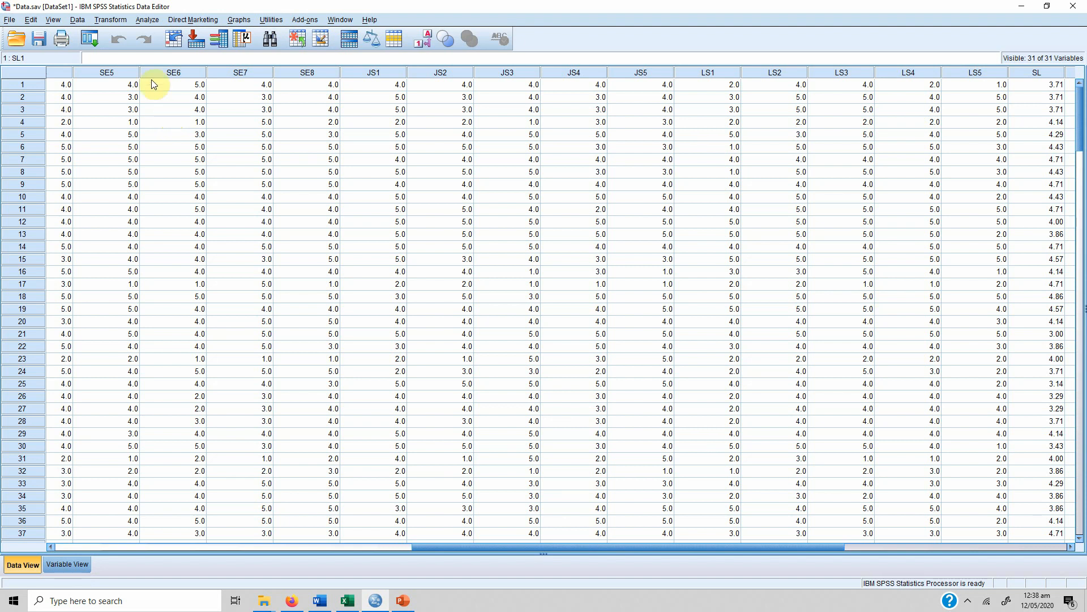
Split the file to compare groups based on Gender, sorting cases by the grouping variable
left_click(77, 19)
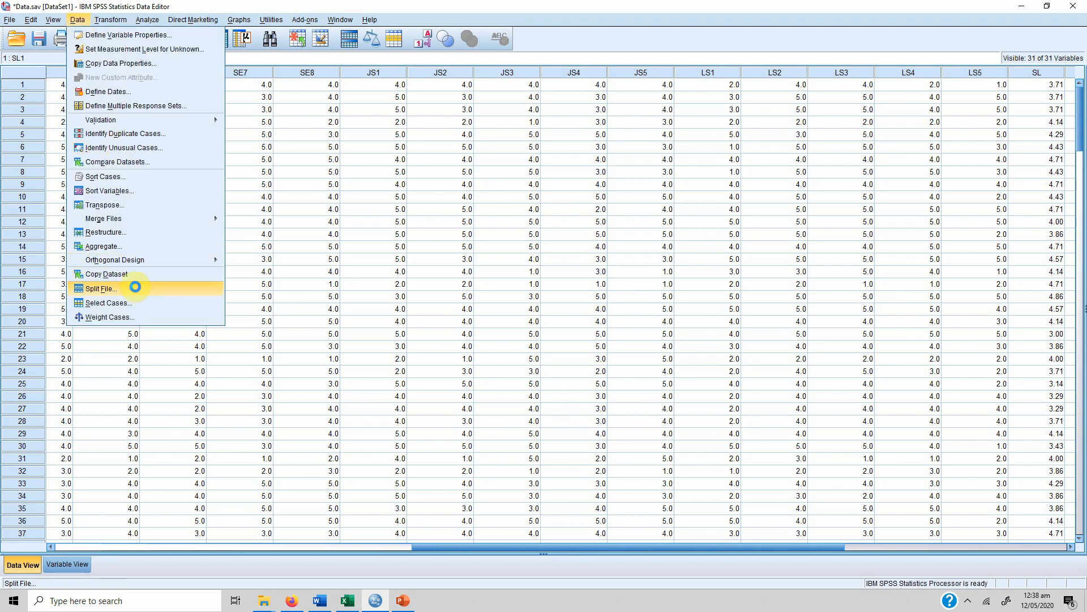
left_click(100, 288)
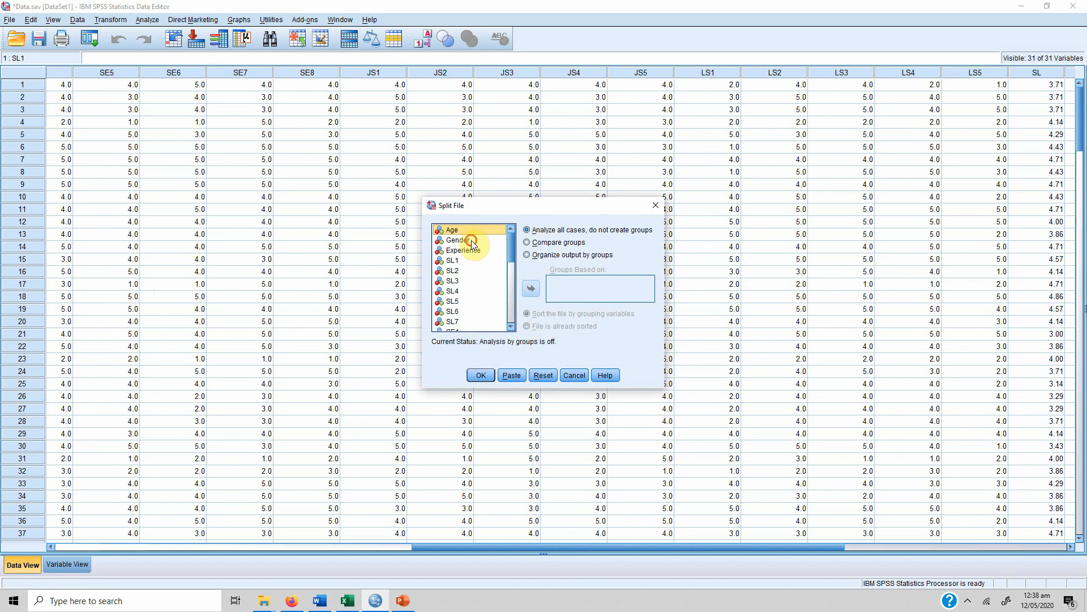
left_click(457, 238)
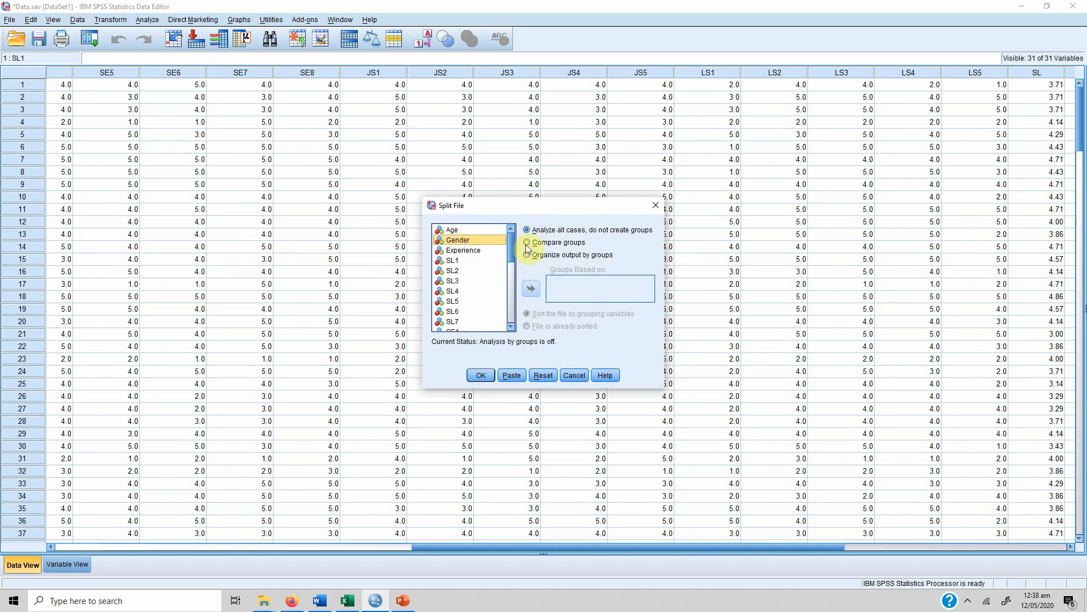
left_click(528, 242)
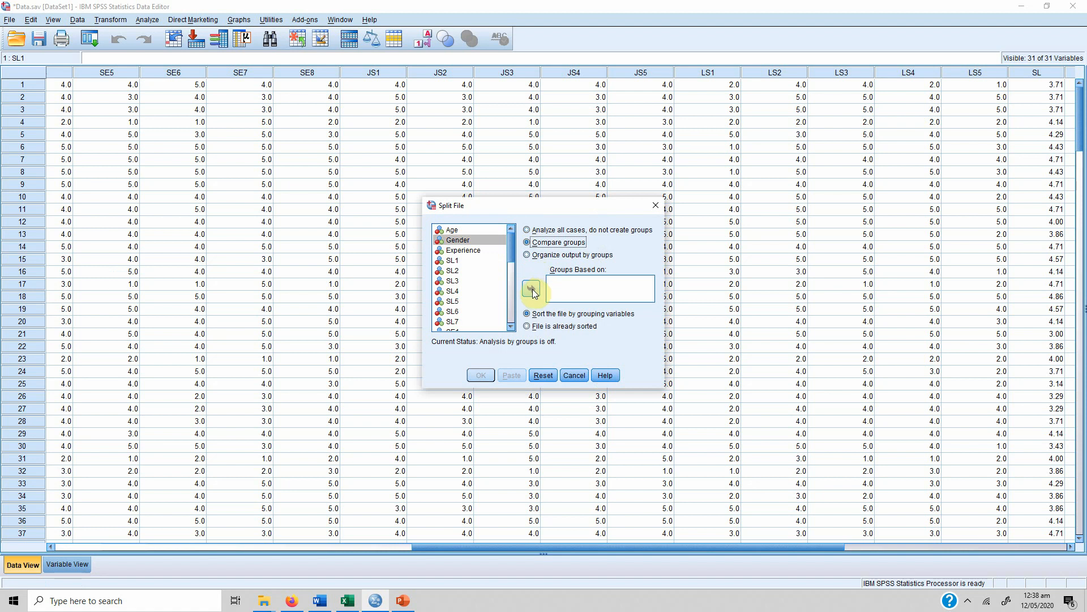
left_click(530, 287)
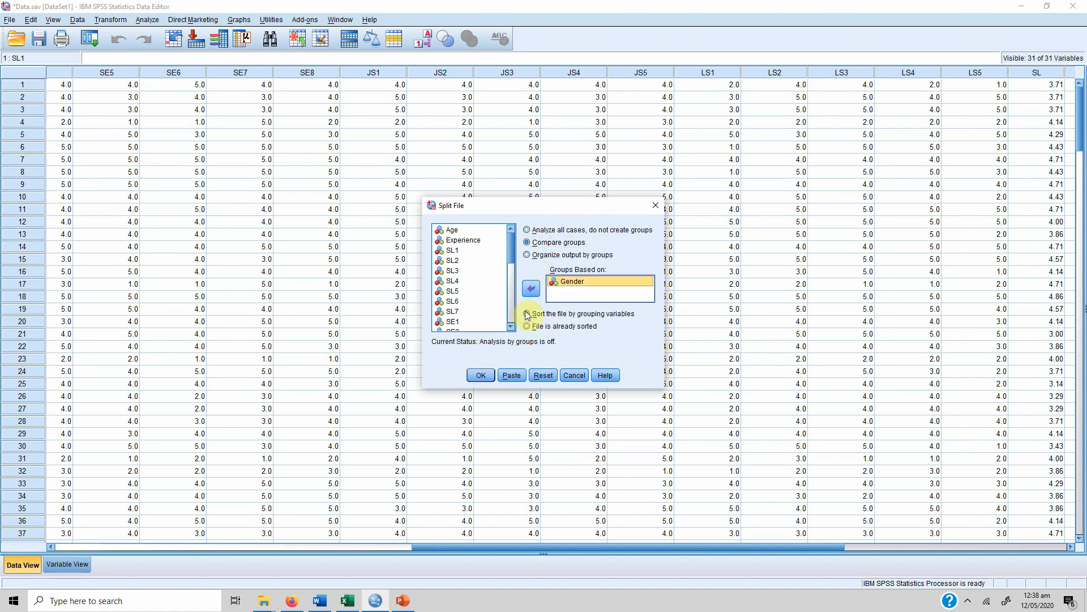
left_click(528, 314)
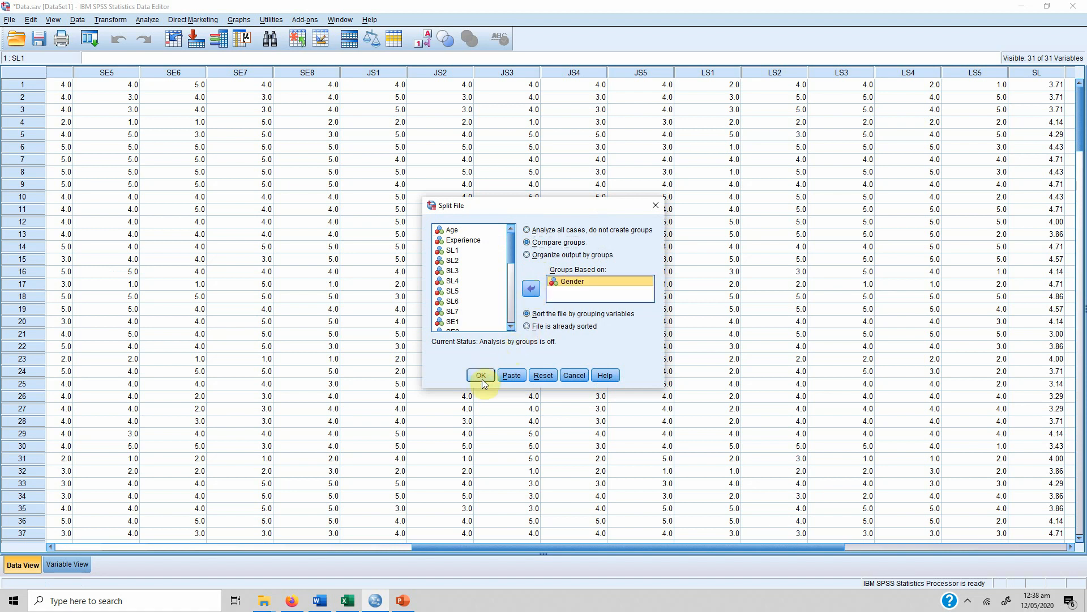
left_click(480, 375)
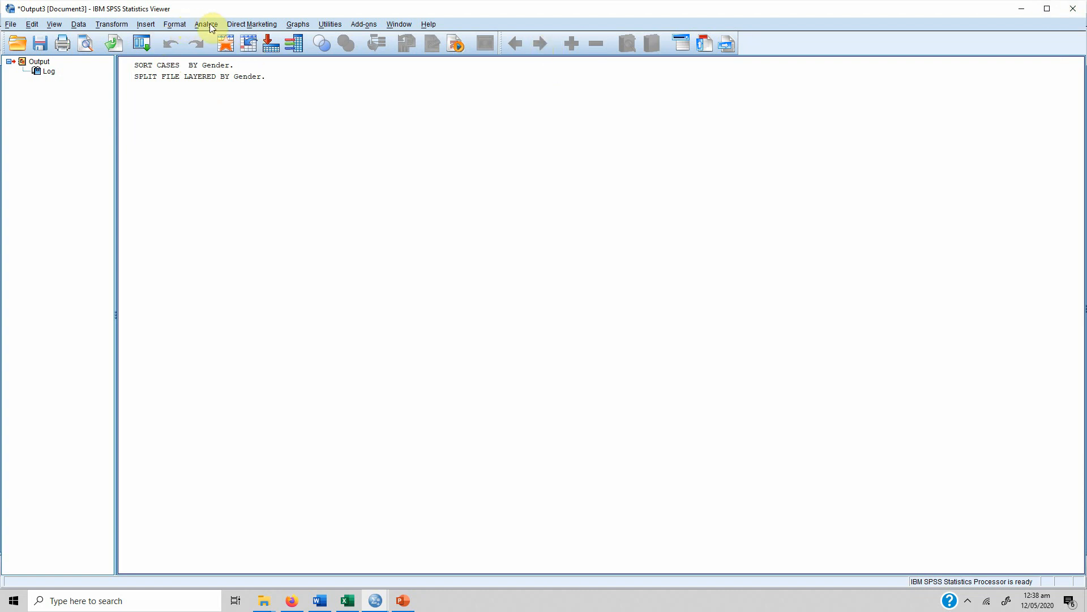
Run a bivariate Pearson correlation between SL and SE only, with JS removed from the variables
left_click(205, 24)
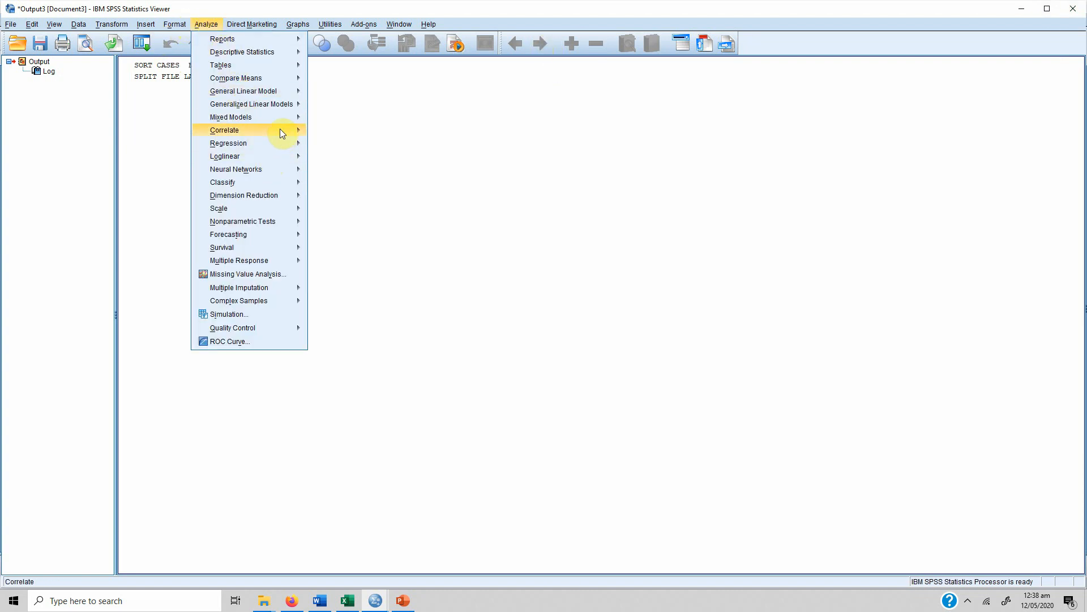
left_click(224, 129)
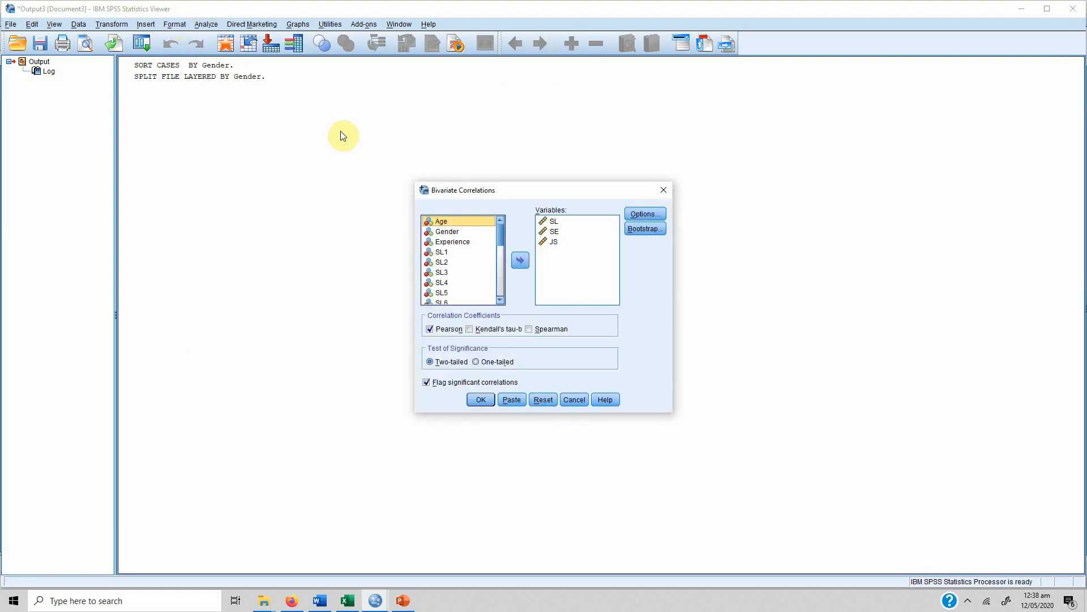
left_click(553, 241)
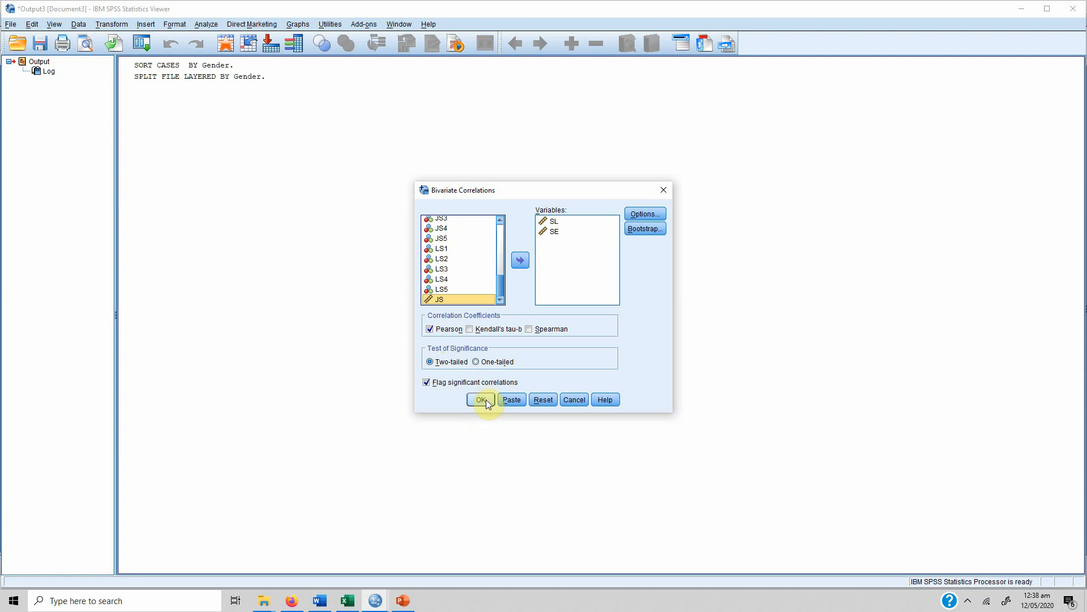
left_click(481, 400)
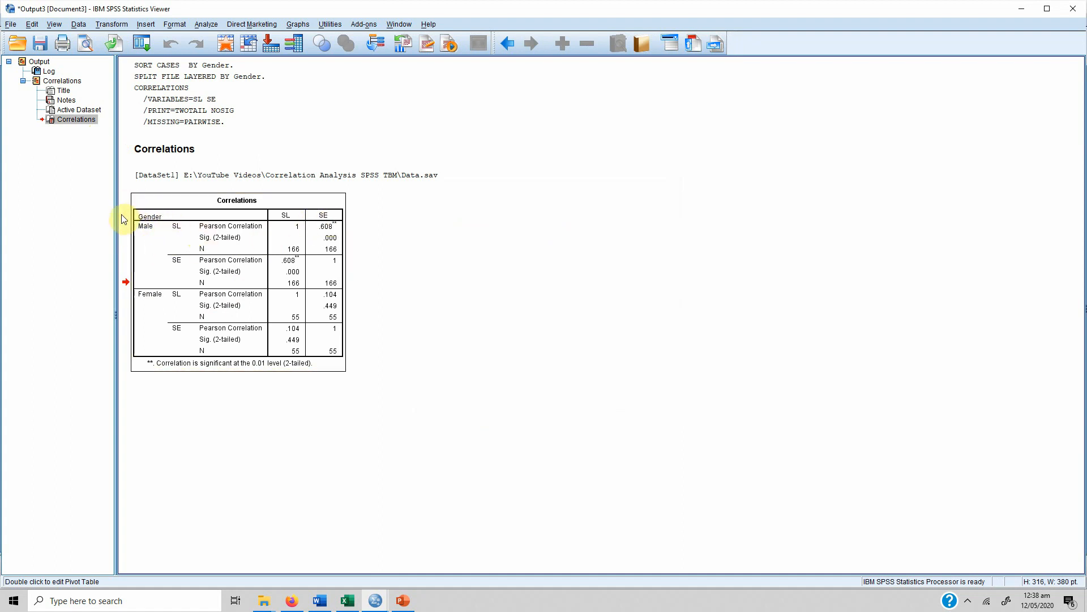
mouse_move(111, 317)
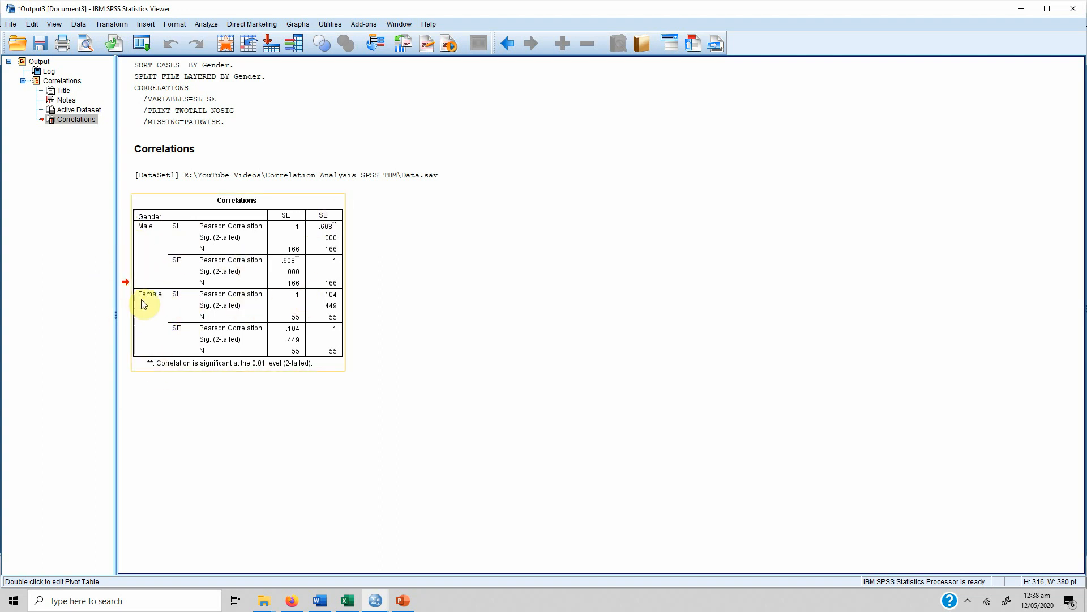
mouse_move(356, 240)
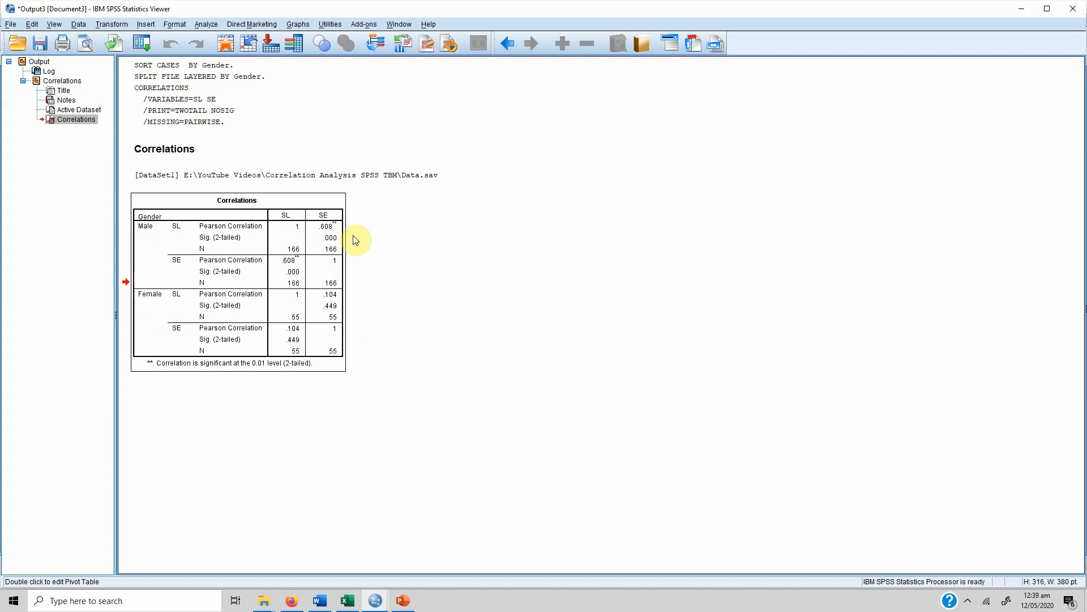
mouse_move(363, 236)
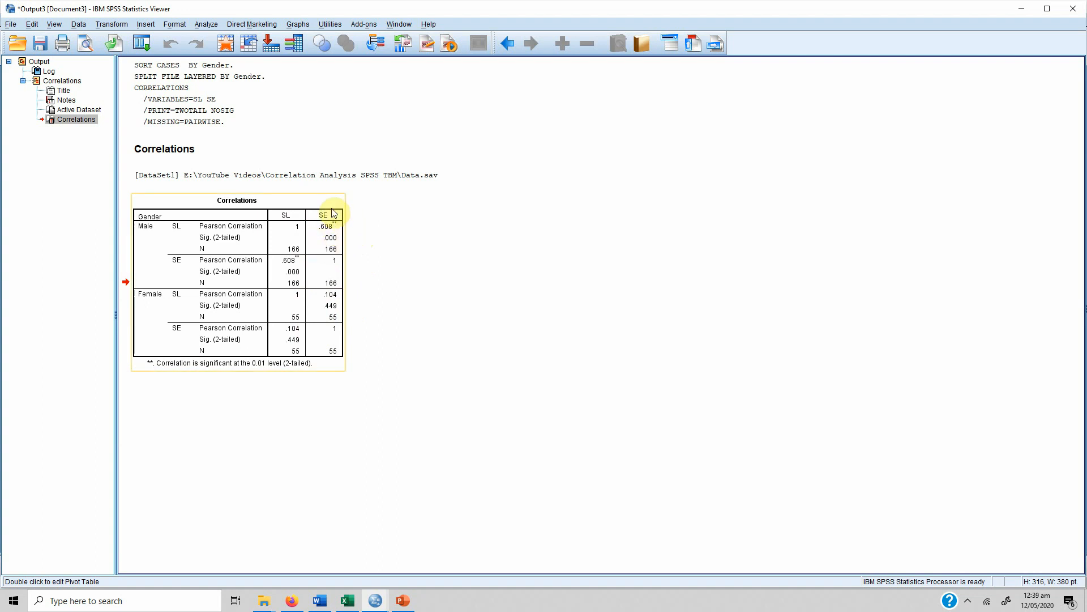
mouse_move(312, 296)
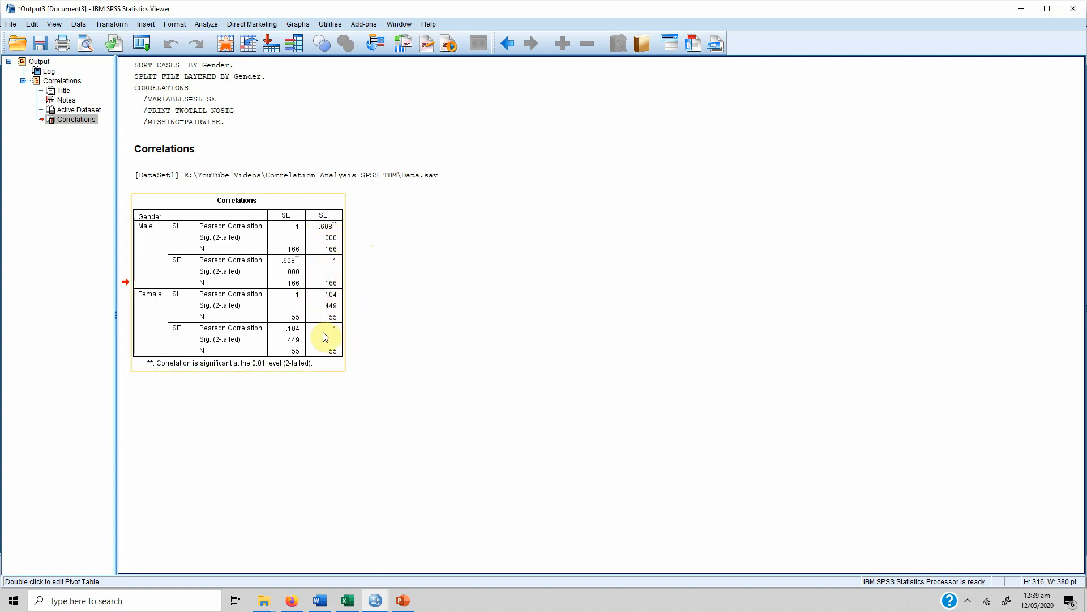
mouse_move(320, 317)
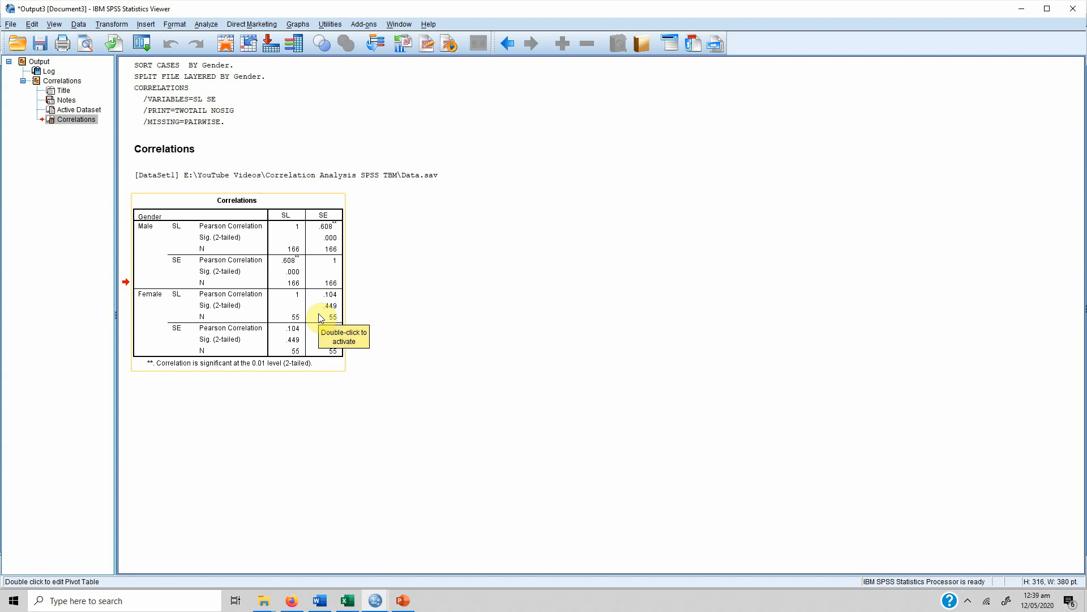
mouse_move(310, 308)
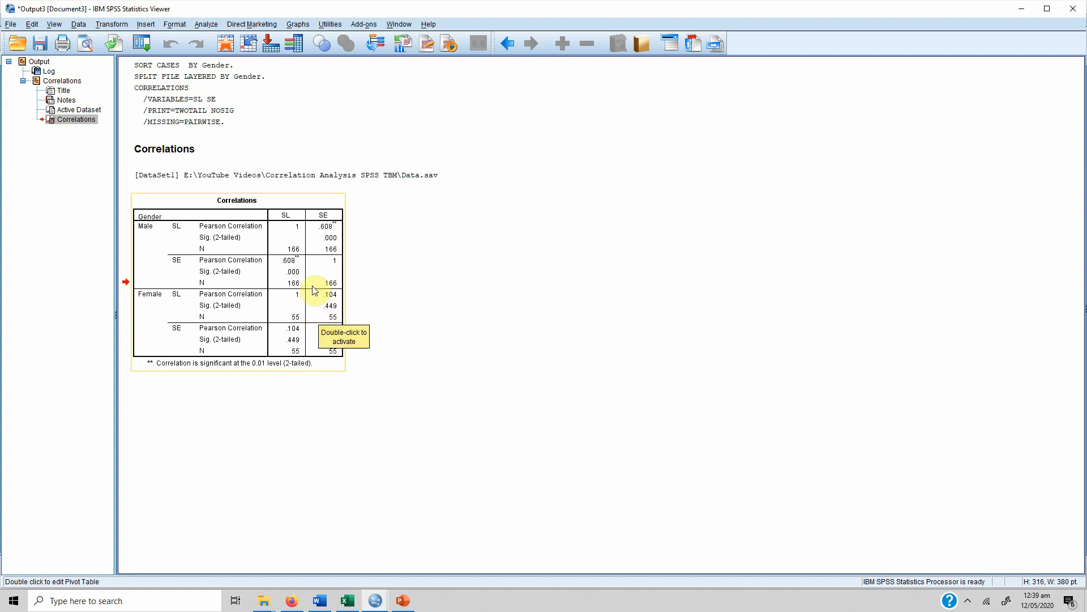
mouse_move(199, 307)
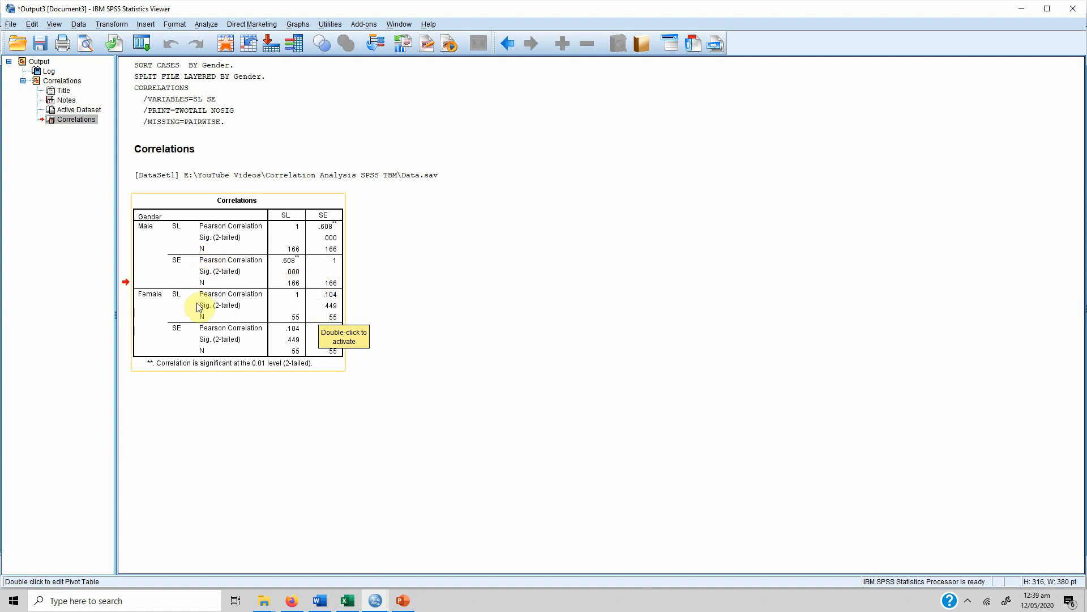
mouse_move(164, 274)
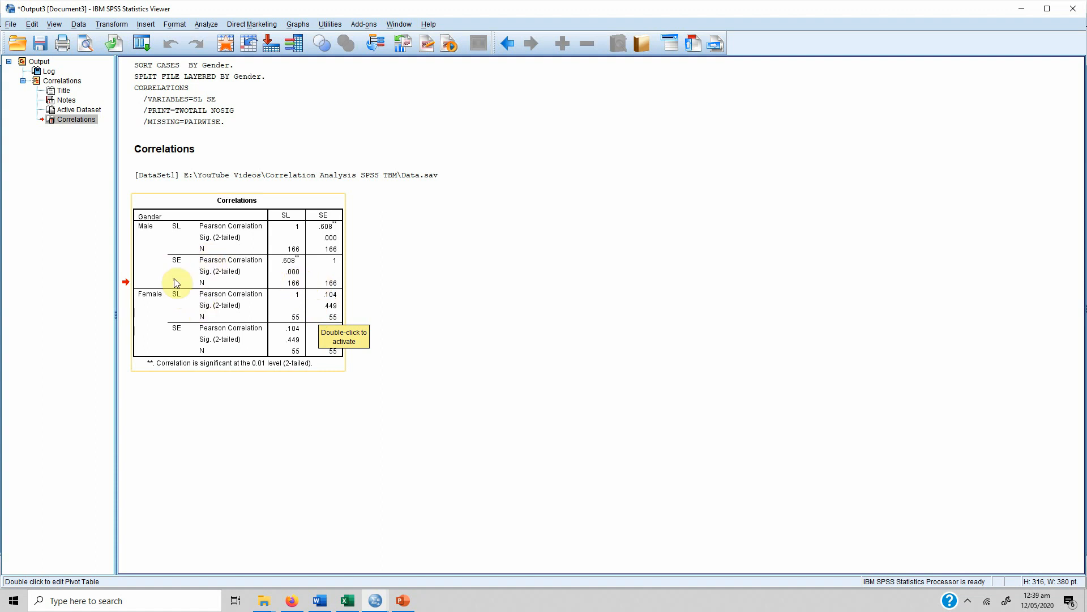
Show the 'Correlation Coefficient between Two Groups' slide in the presentation
left_click(403, 600)
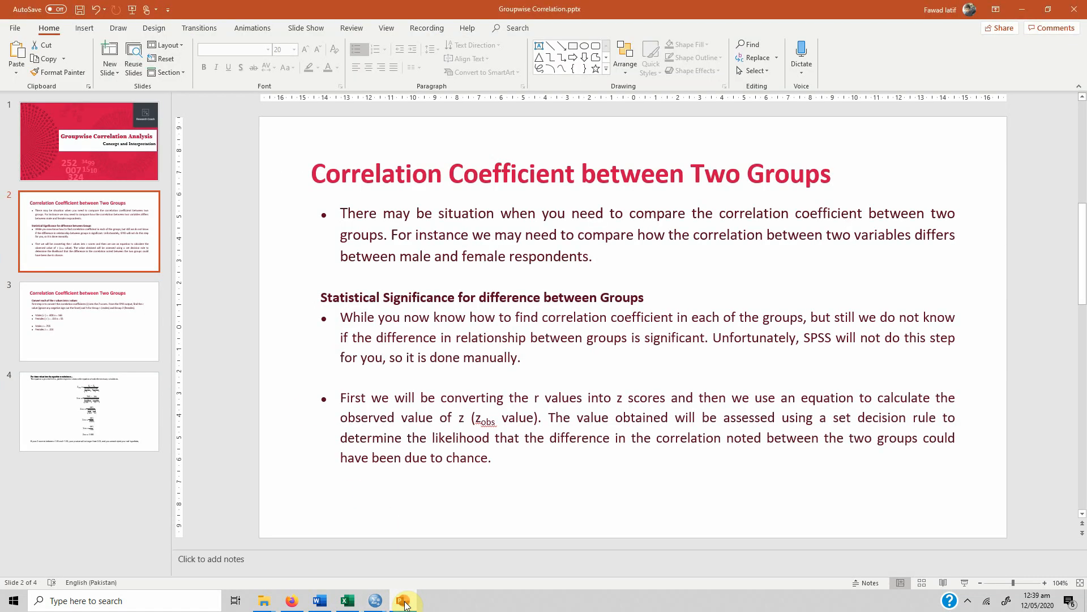
mouse_move(285, 276)
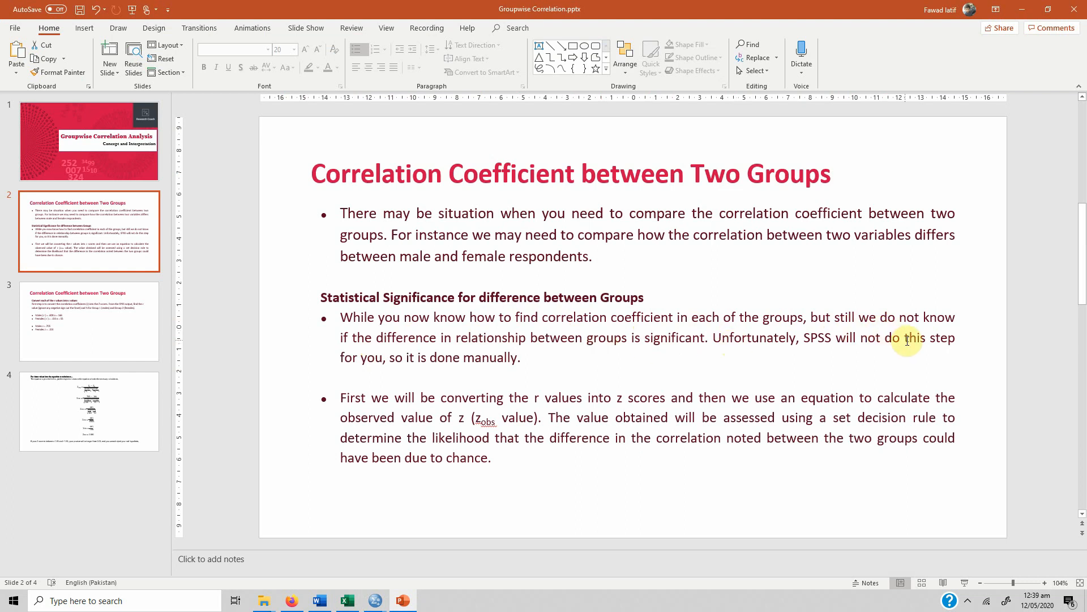
mouse_move(384, 377)
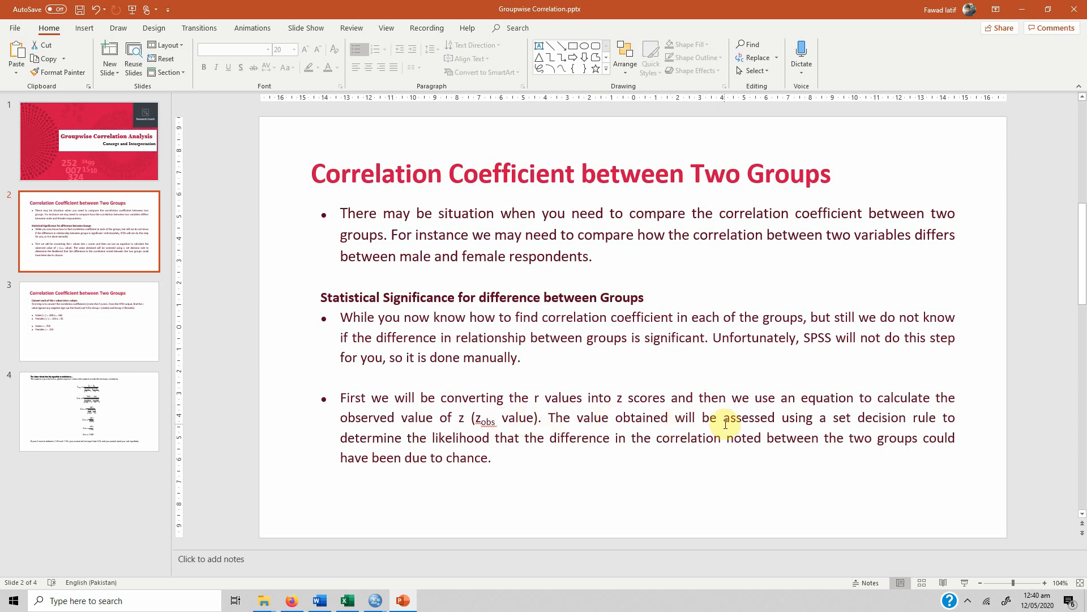
mouse_move(805, 444)
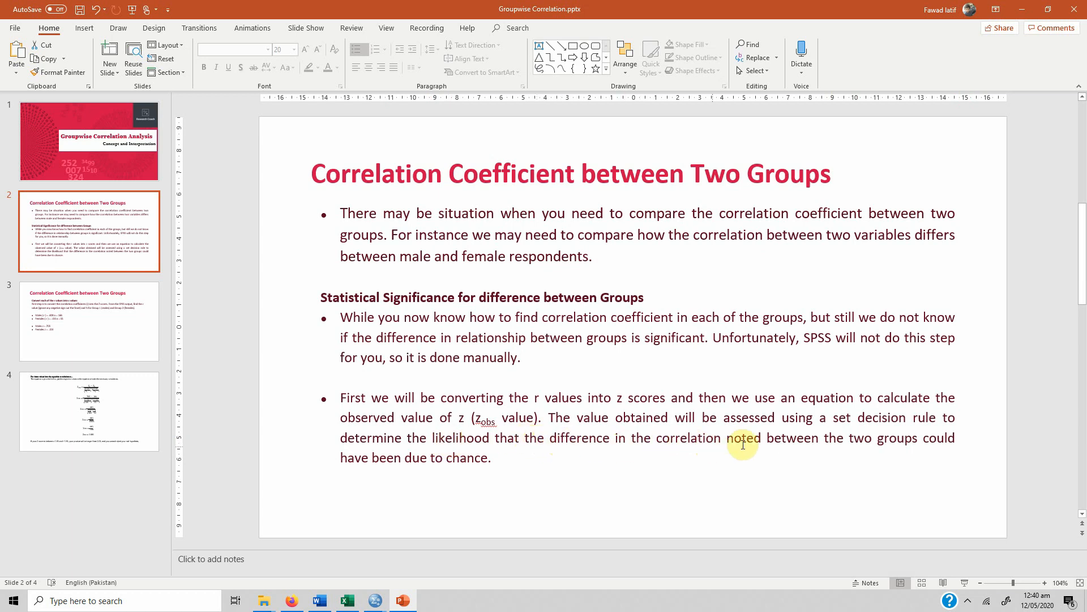
mouse_move(477, 466)
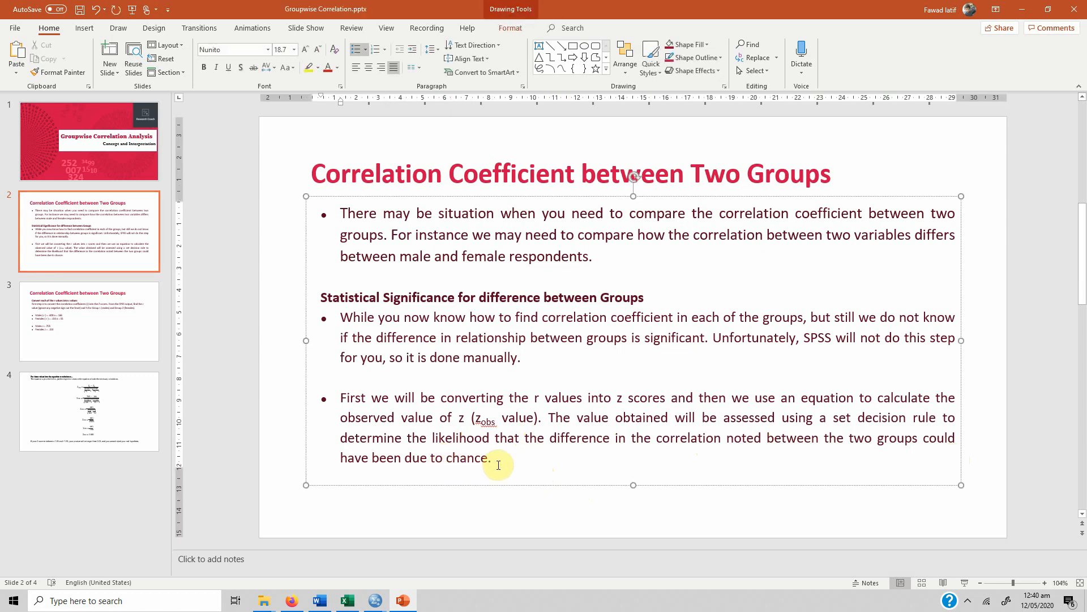
mouse_move(283, 416)
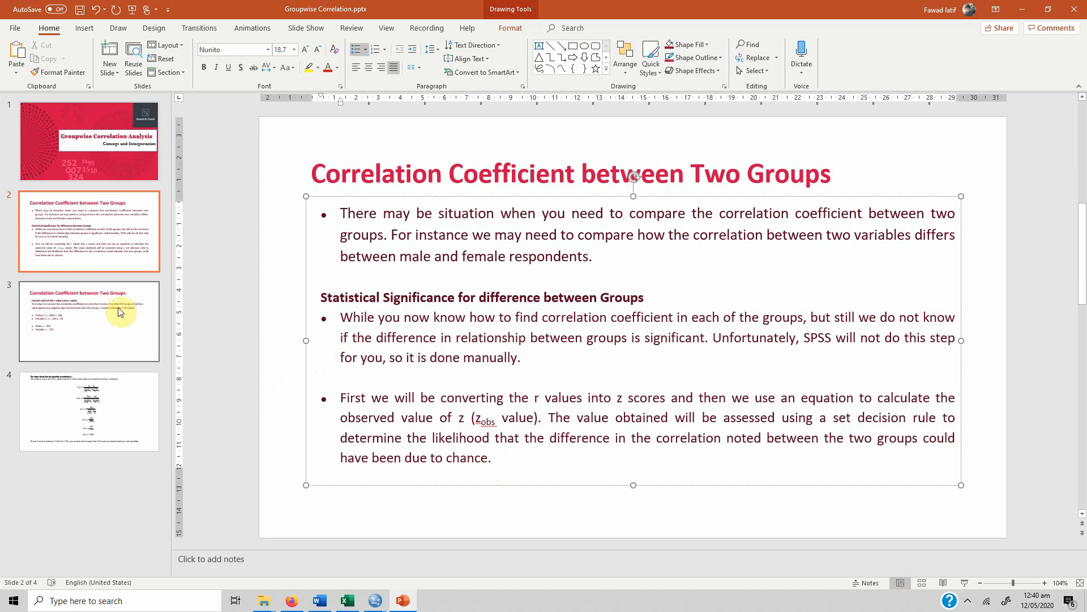
Show slide 3 and point out the males' and females' r values (.608 and .104)
left_click(88, 321)
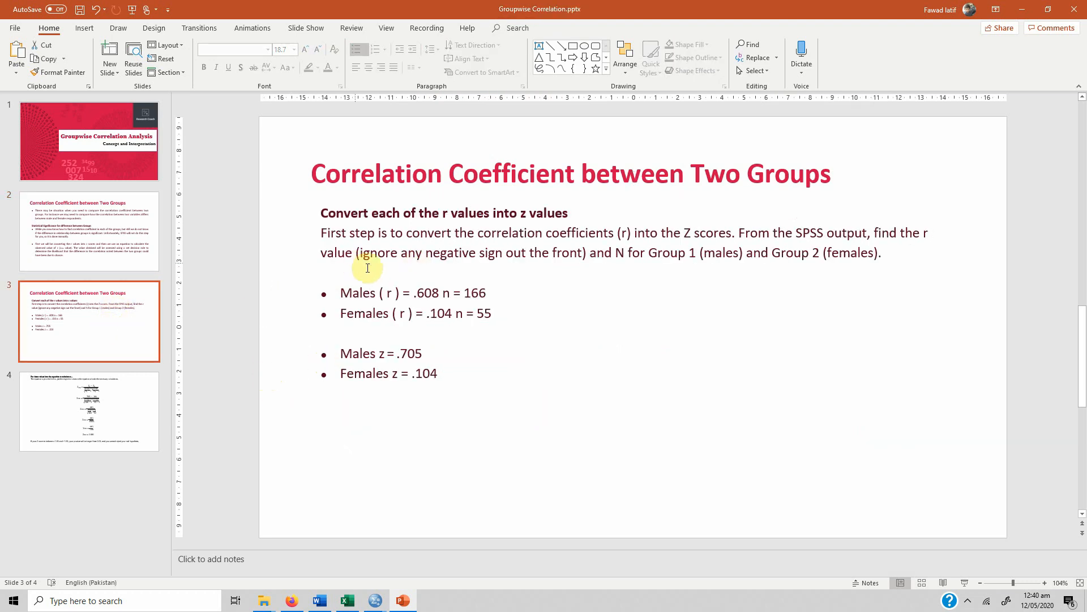
mouse_move(380, 292)
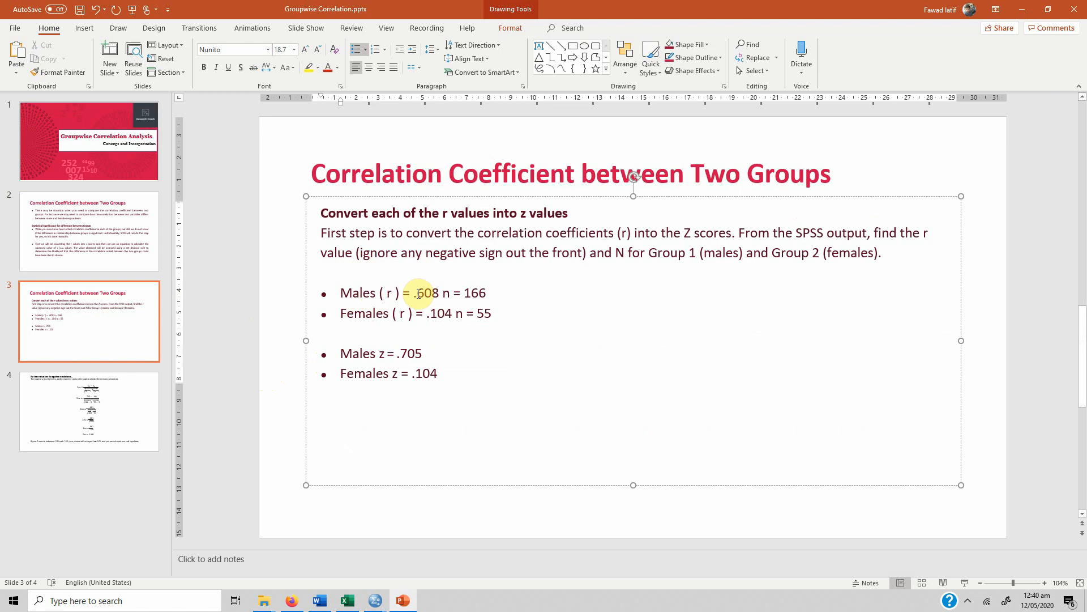
double_click(428, 293)
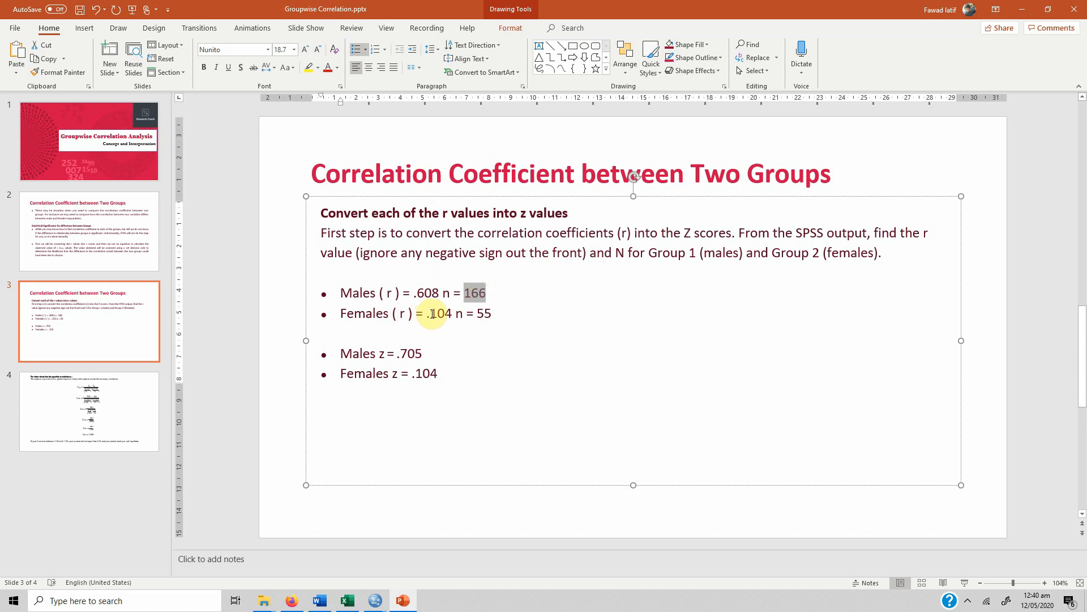
double_click(438, 313)
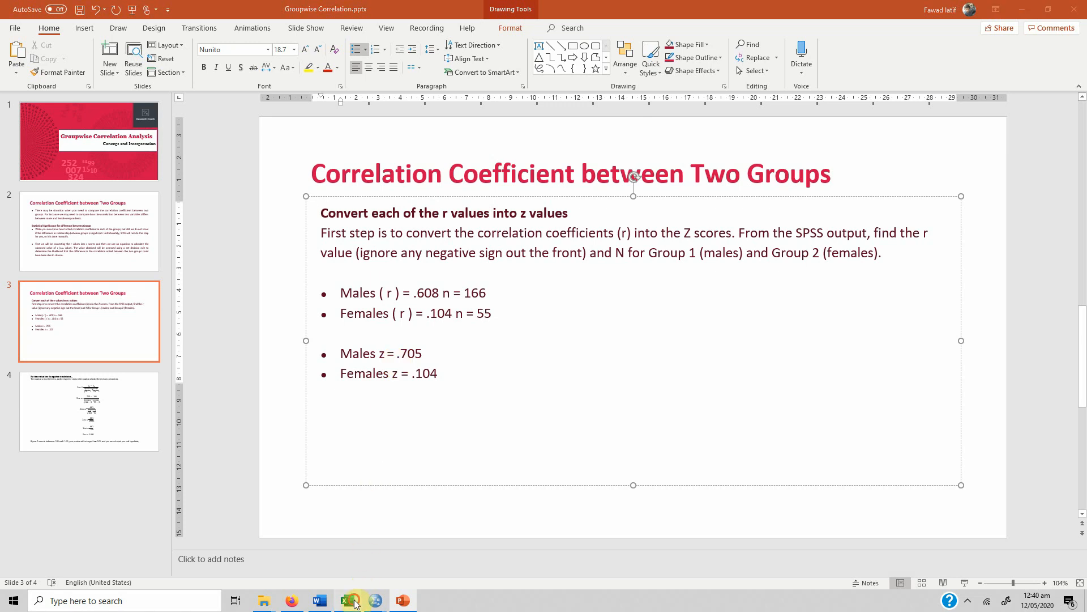
Enter =FISHER(.608) in cell A1 of the Excel workbook, returning the z score 0.705742
left_click(347, 601)
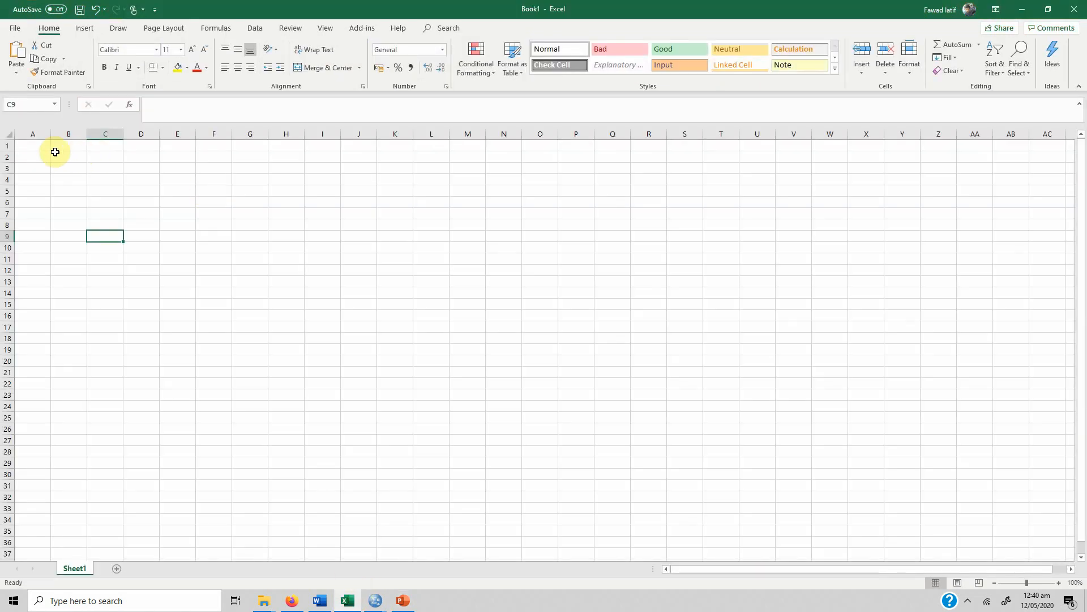
left_click(33, 146)
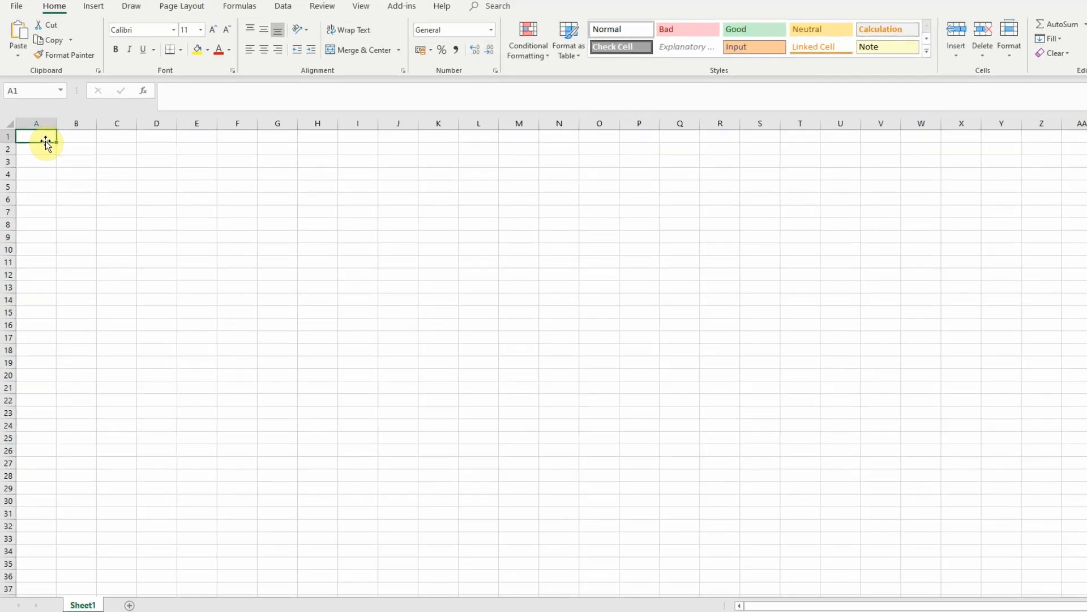
type("=")
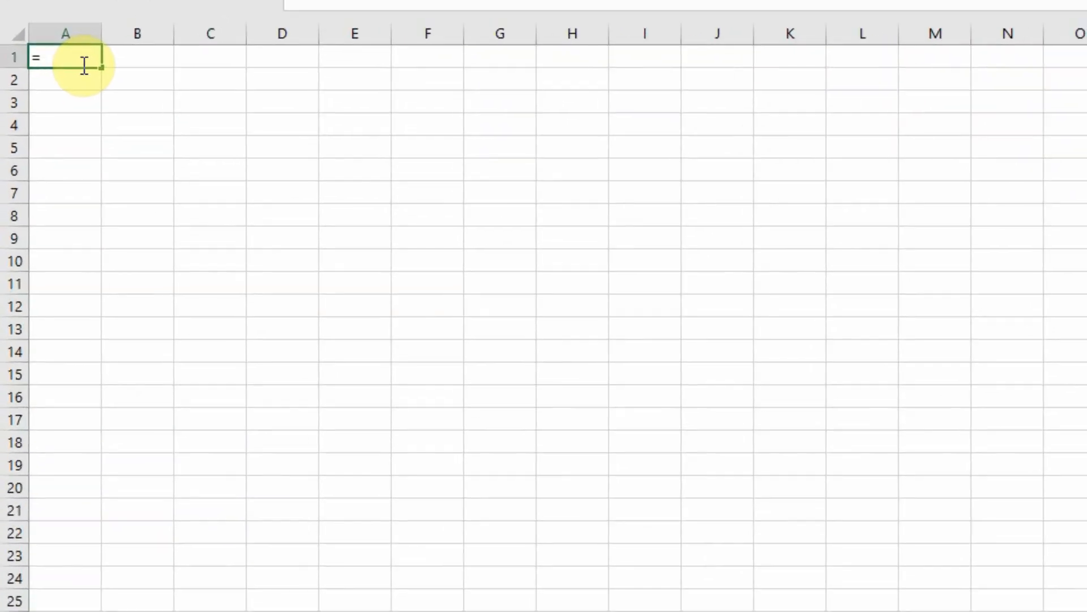
type("Fir")
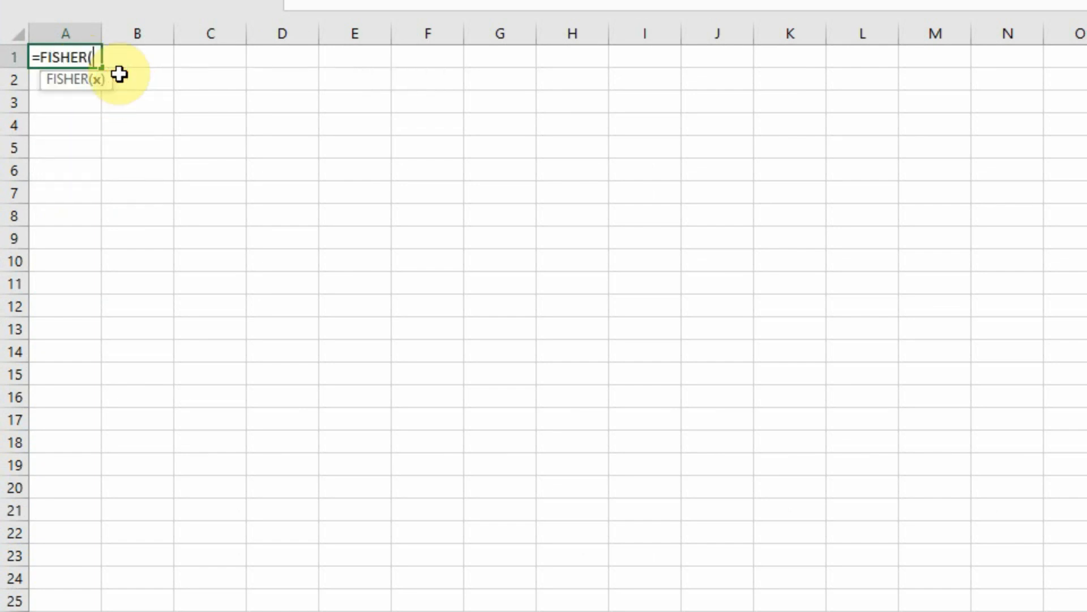
type(".")
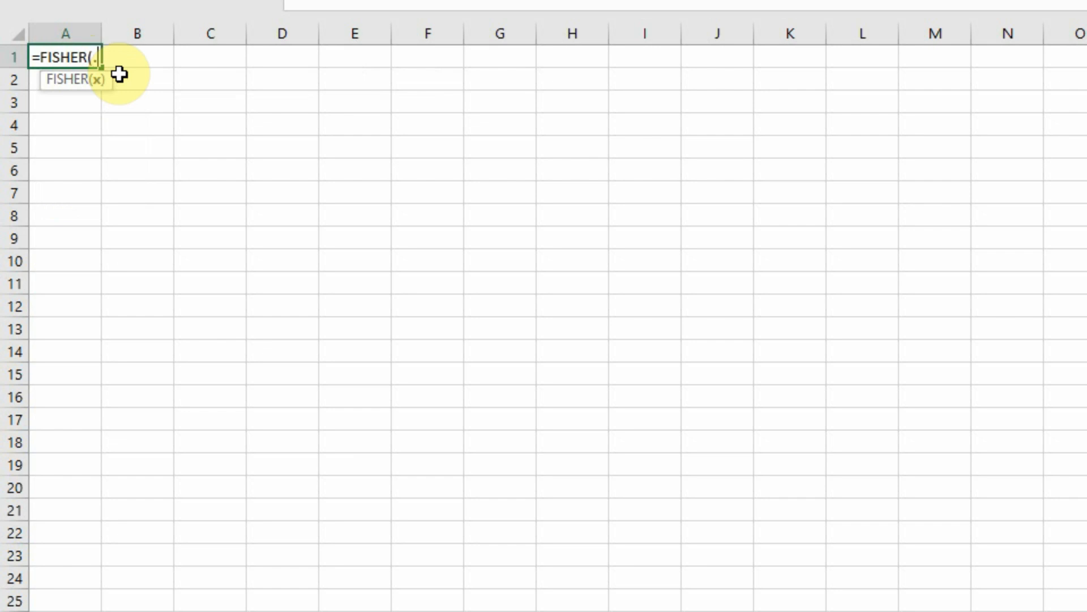
type("608")
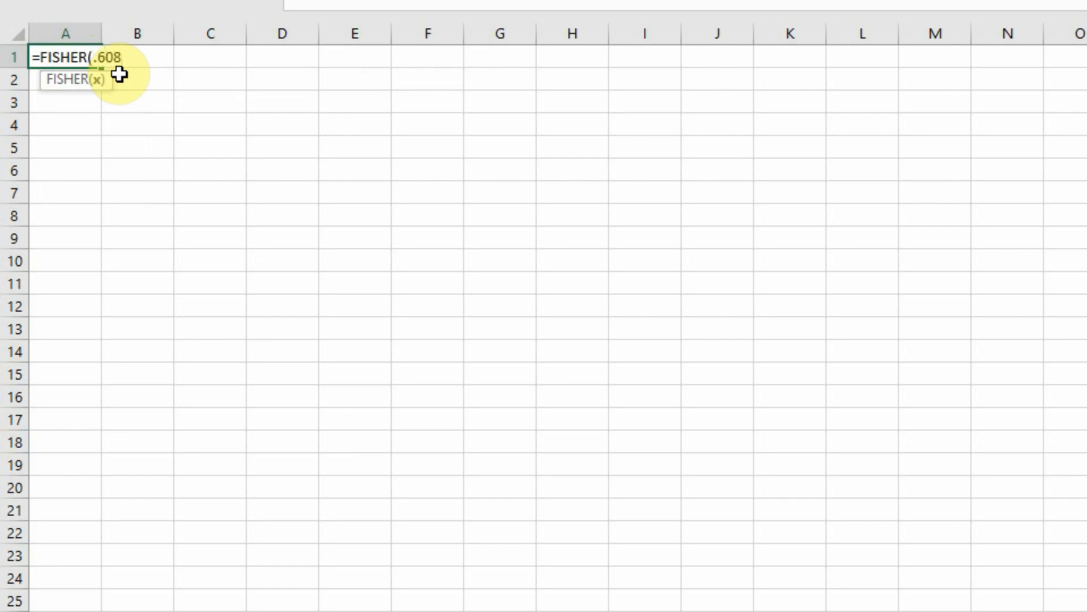
type(")")
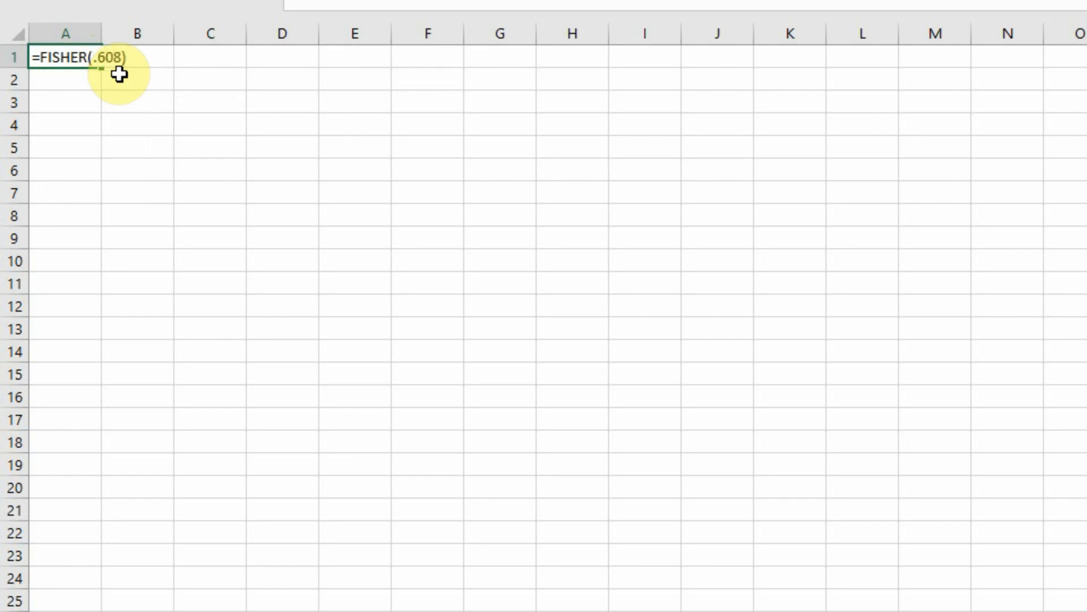
key("Enter")
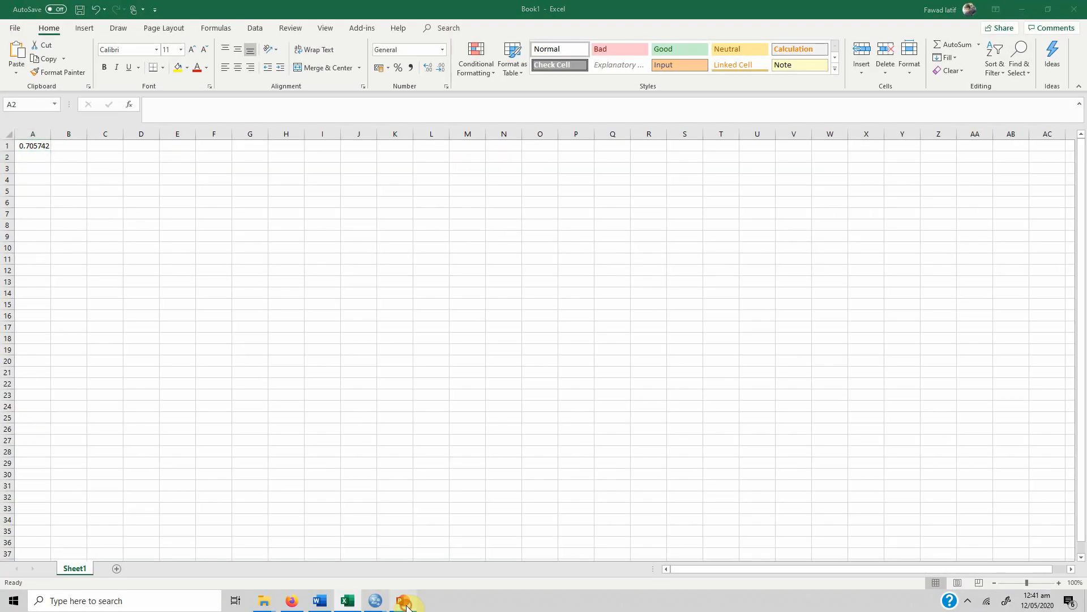
Return to the presentation slide listing males z = .705 and females z = .104
left_click(403, 600)
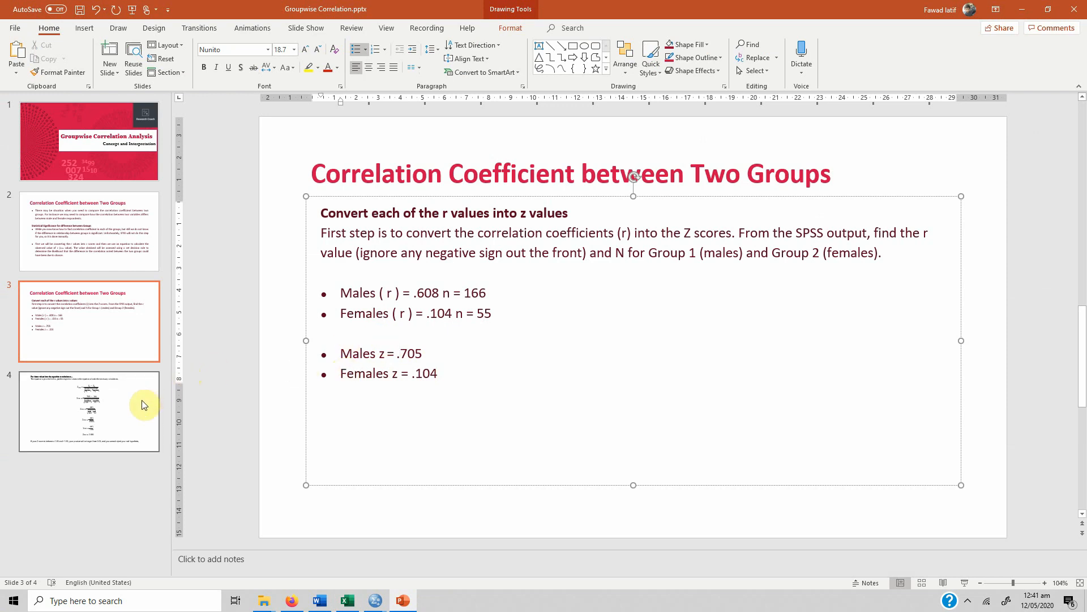
Show slide 4, which works the Zobs equation through to 3.803
left_click(88, 410)
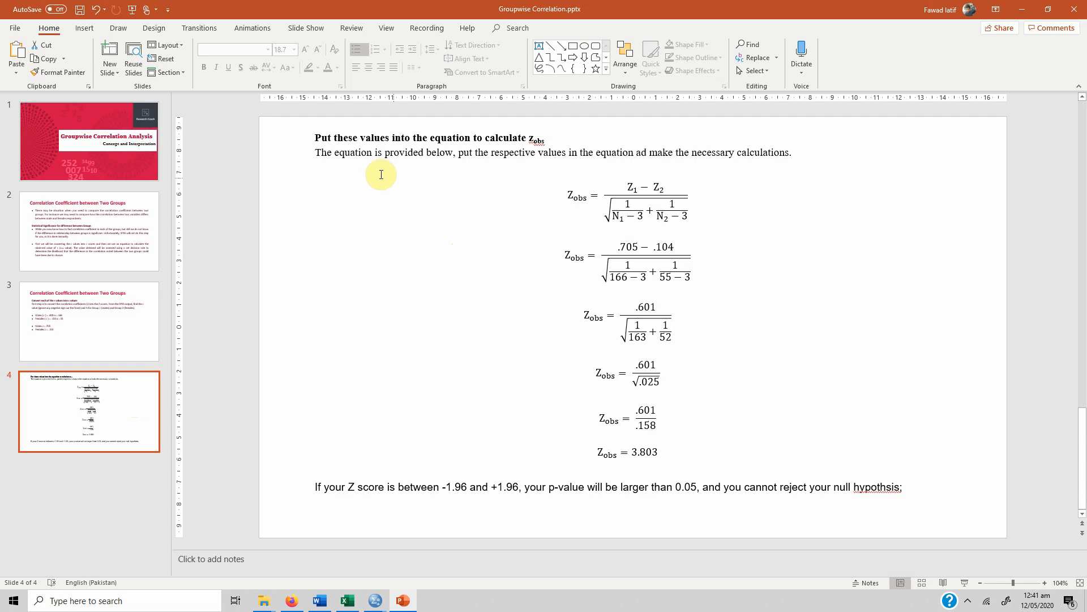
mouse_move(590, 151)
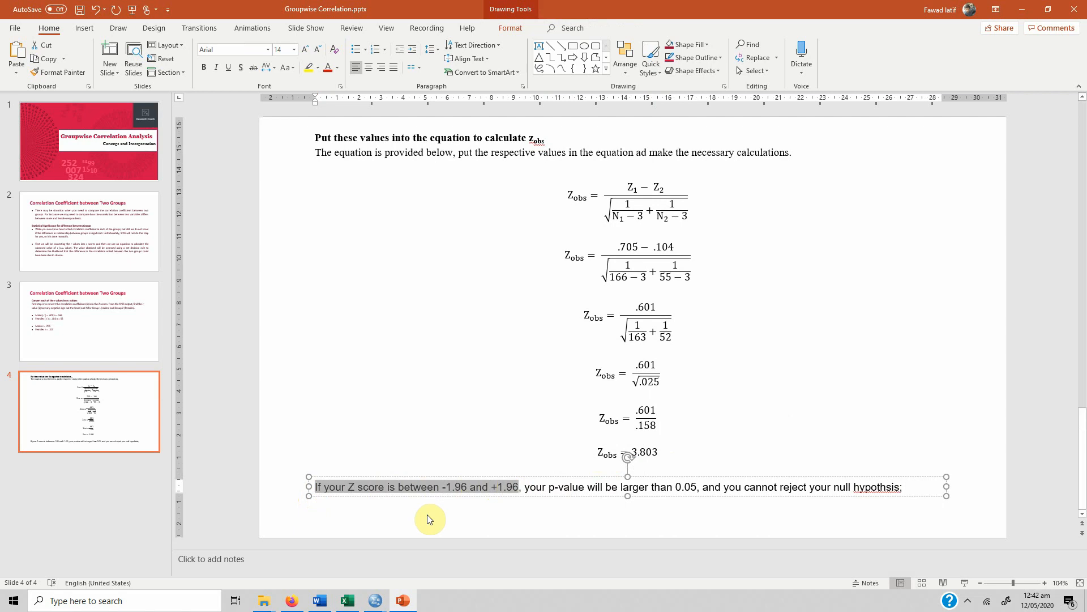
mouse_move(543, 504)
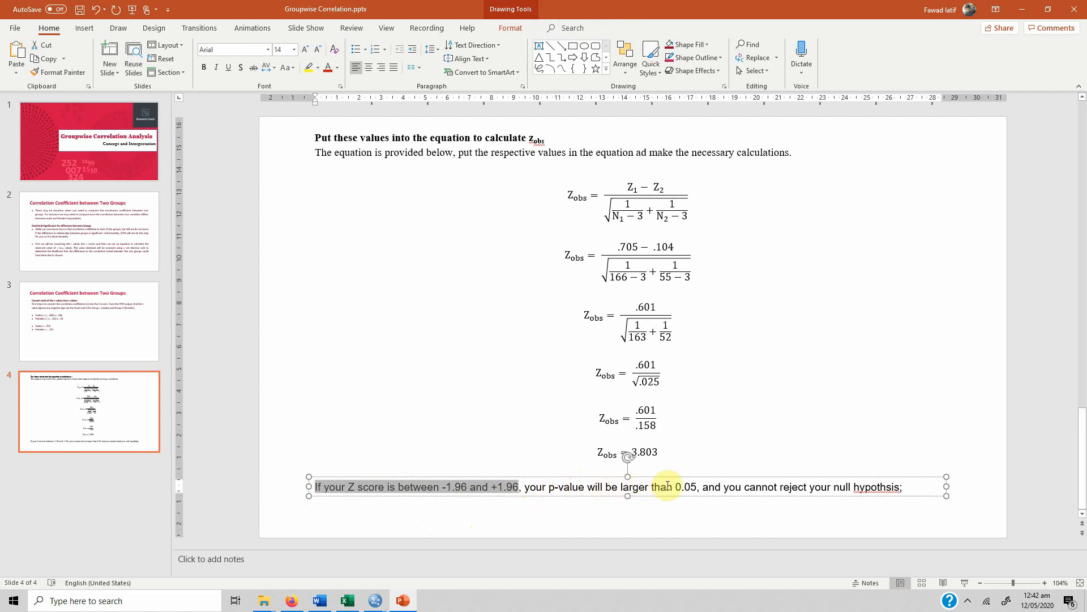
double_click(684, 486)
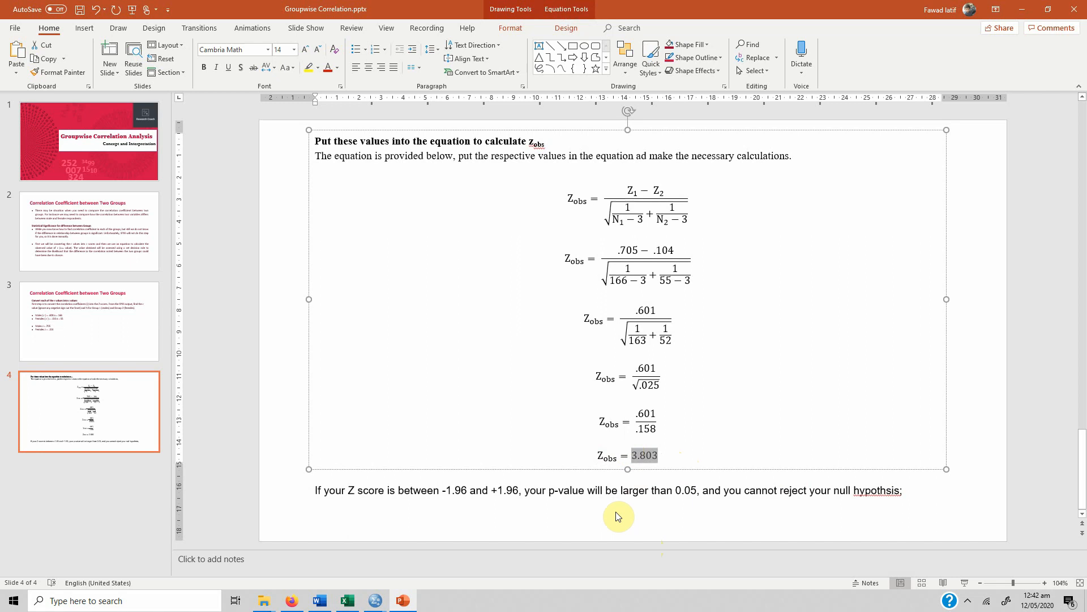
mouse_move(378, 291)
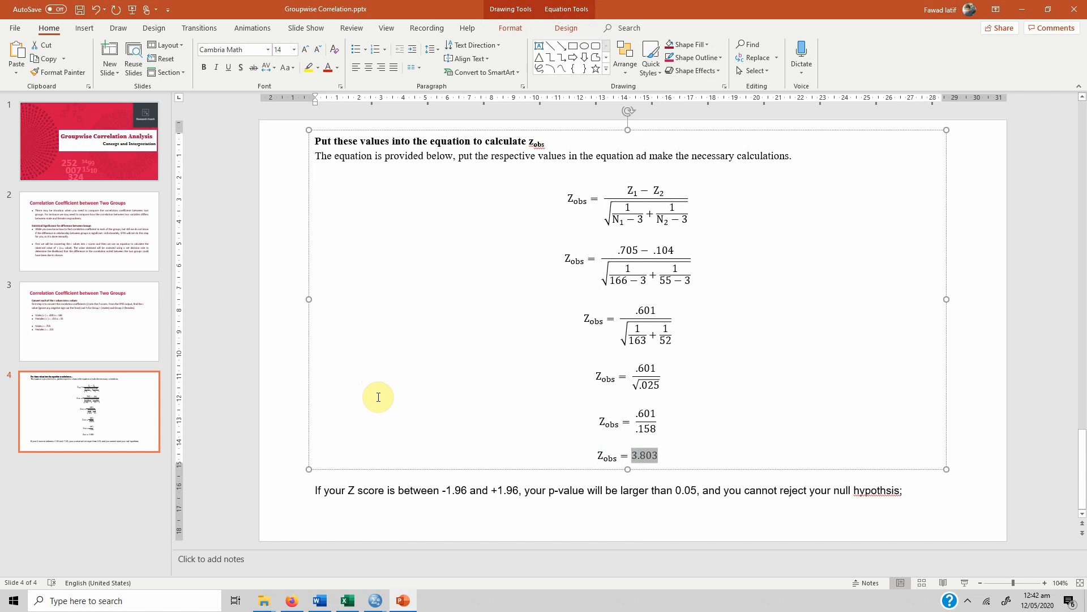
mouse_move(75, 323)
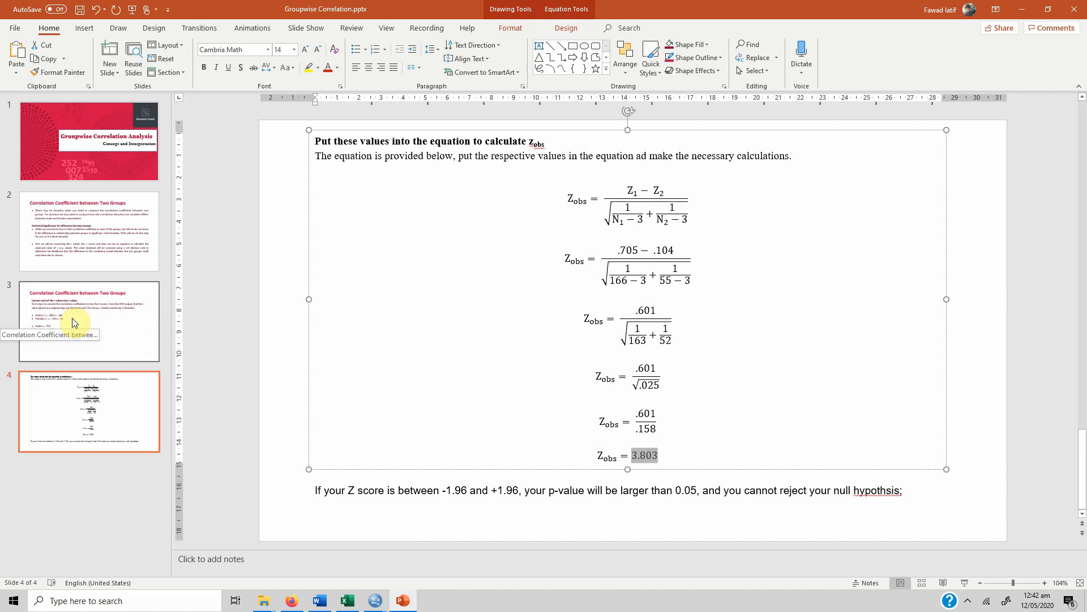
Return to slide 3 and mark the males' z value of .705
left_click(89, 321)
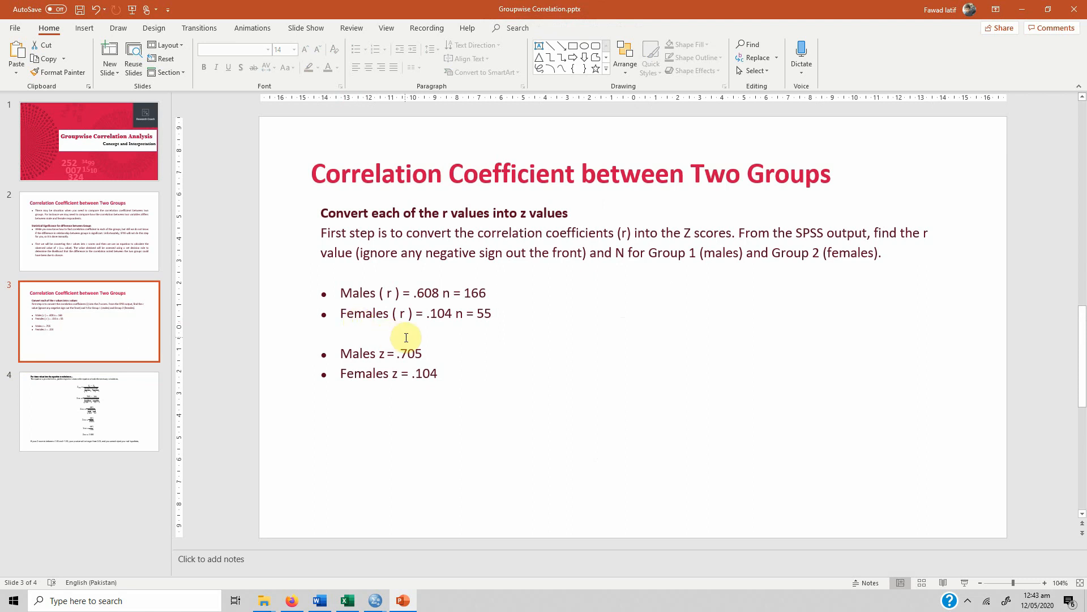
mouse_move(455, 372)
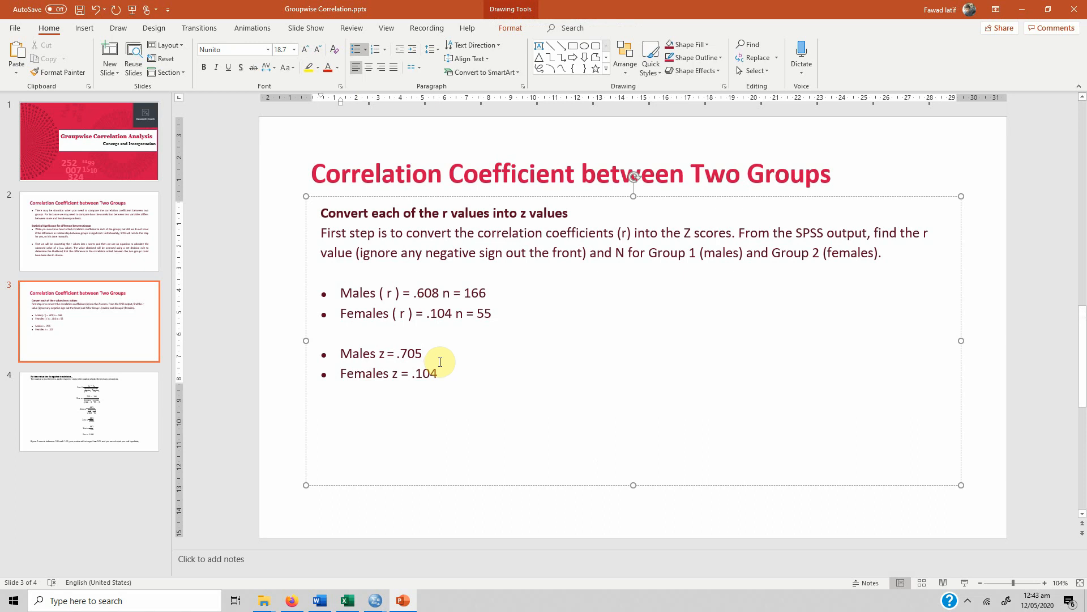
left_click(422, 353)
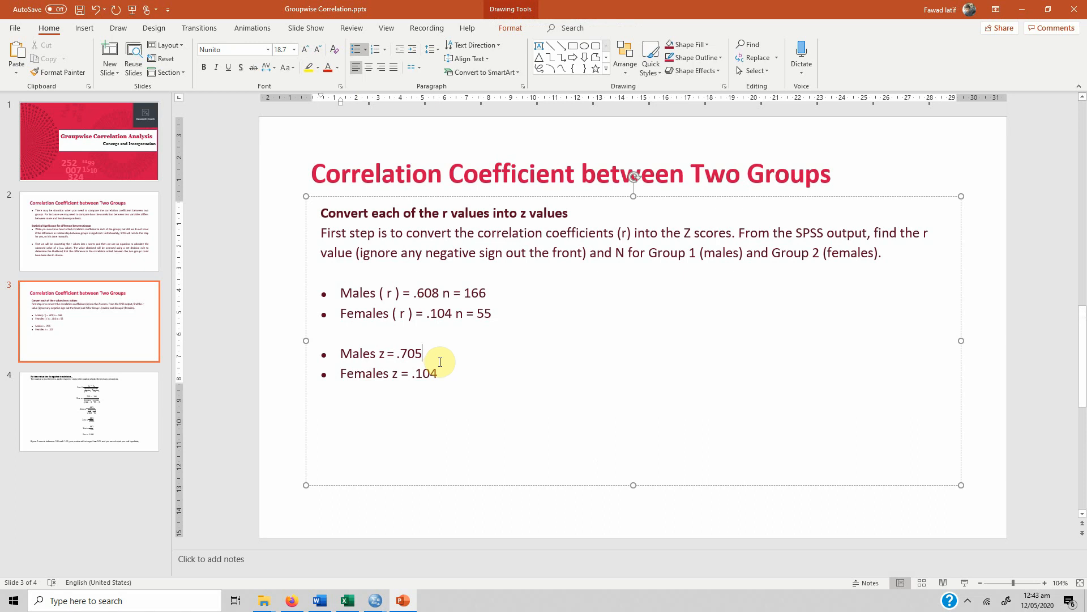